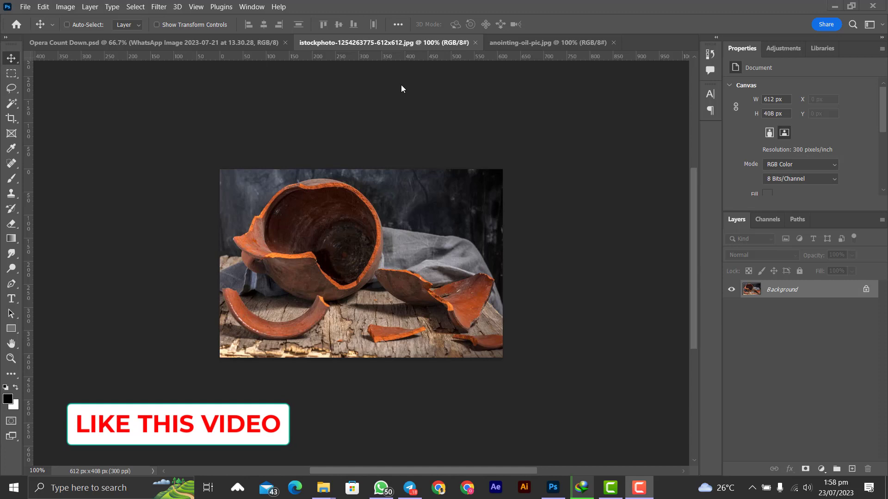
# - Copy the whole oil-drop photo and paste it into the broken-pot document as Layer 1
pyautogui.click(544, 42)
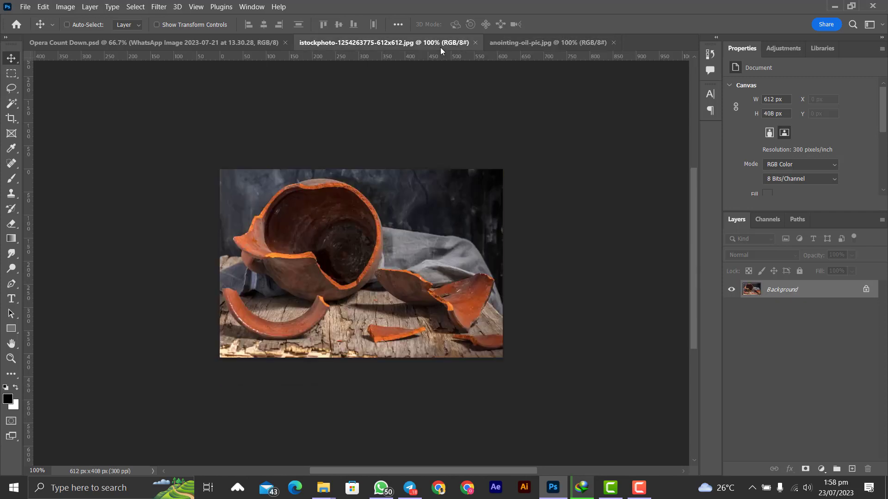
pyautogui.moveTo(514, 119)
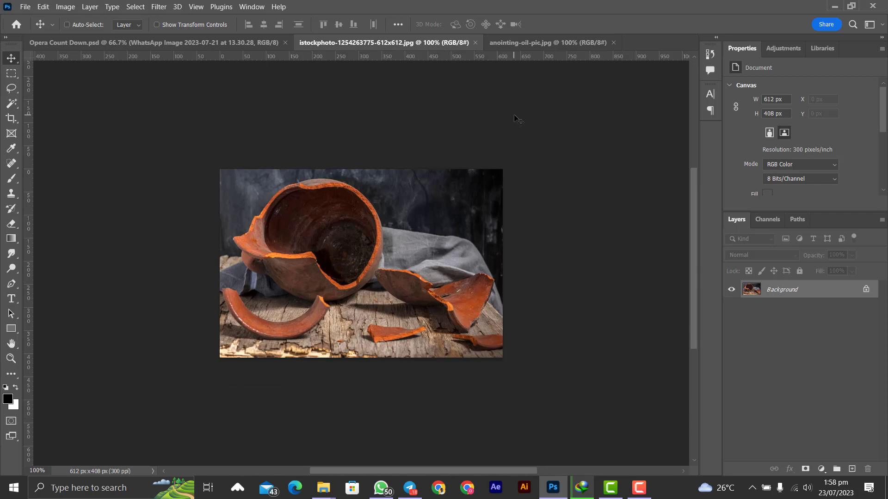
pyautogui.click(545, 43)
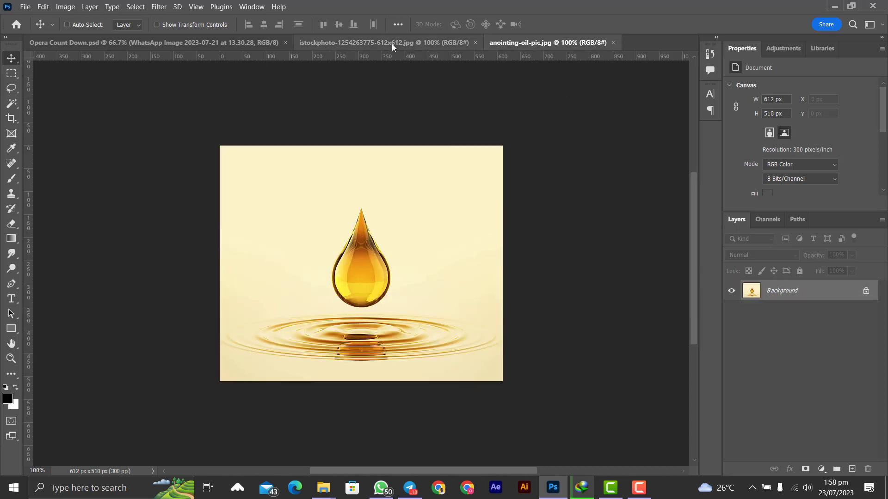
pyautogui.click(362, 43)
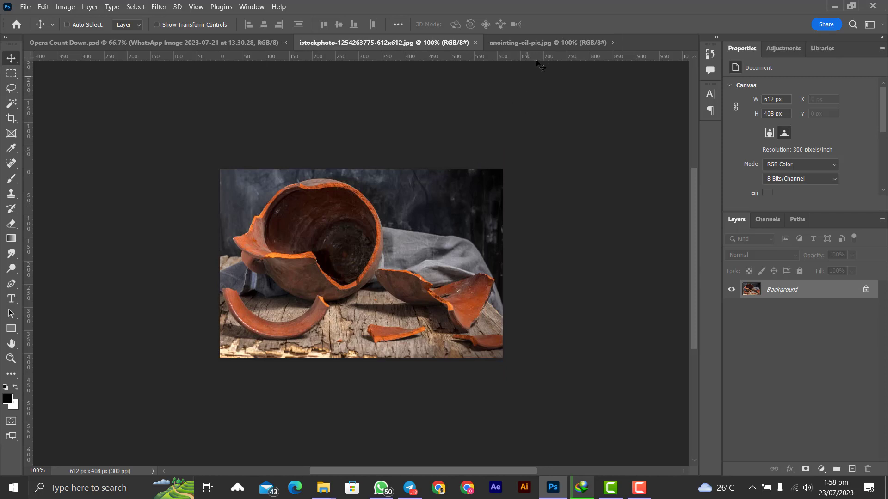
pyautogui.click(546, 42)
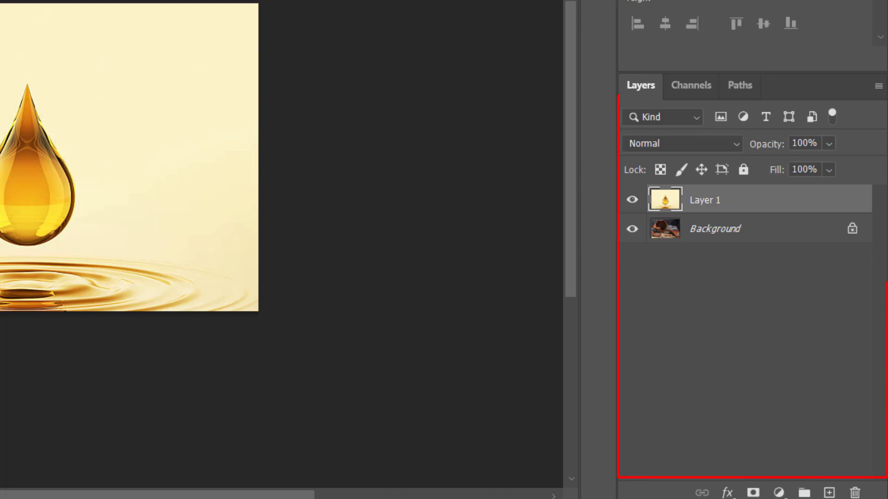
pyautogui.moveTo(792, 220)
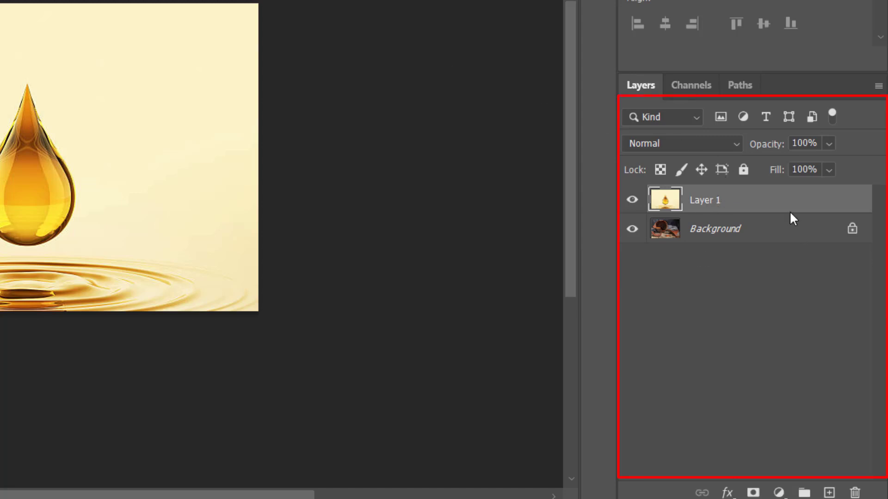
pyautogui.moveTo(747, 219)
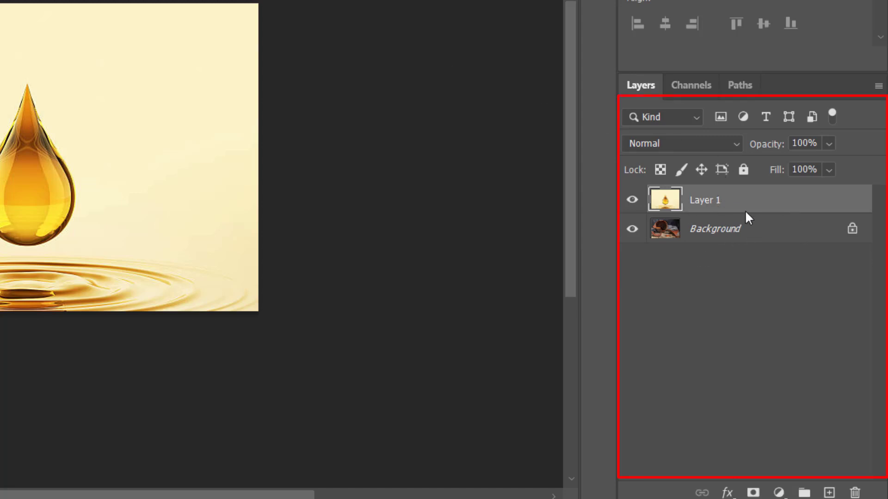
pyautogui.moveTo(858, 234)
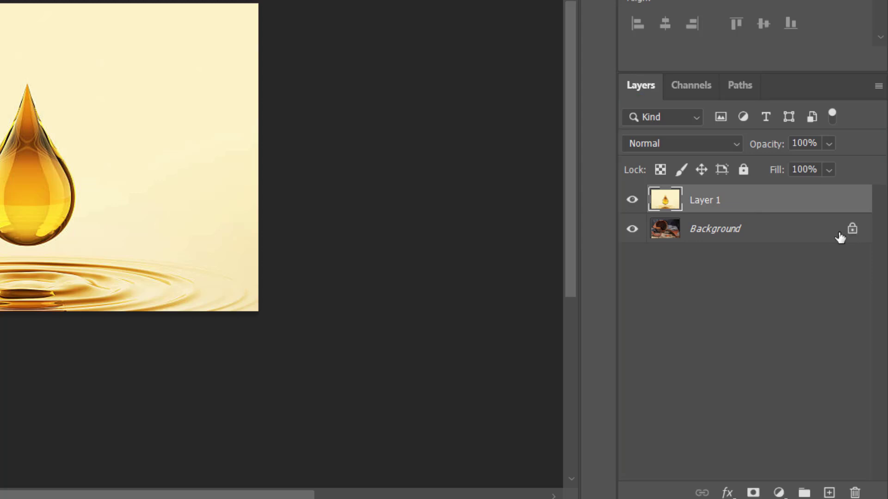
# - Unlock the pot Background into Layer 0 and select the pot layer
pyautogui.doubleClick(715, 228)
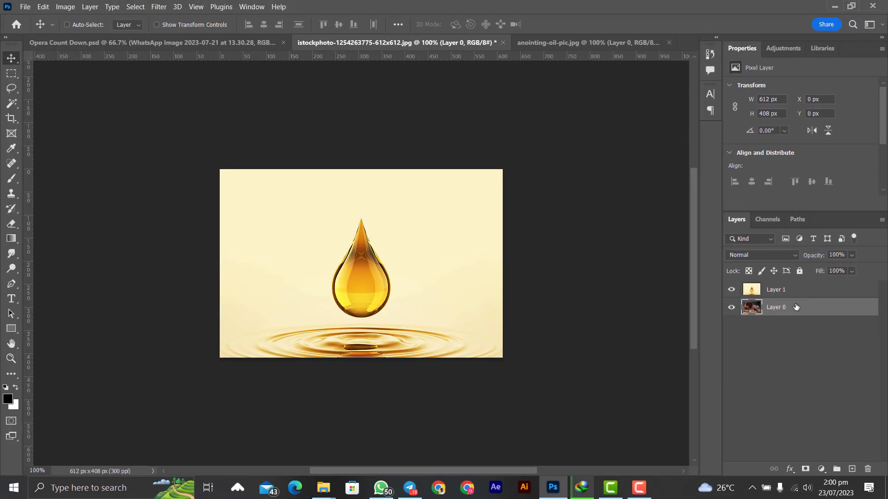
pyautogui.click(776, 289)
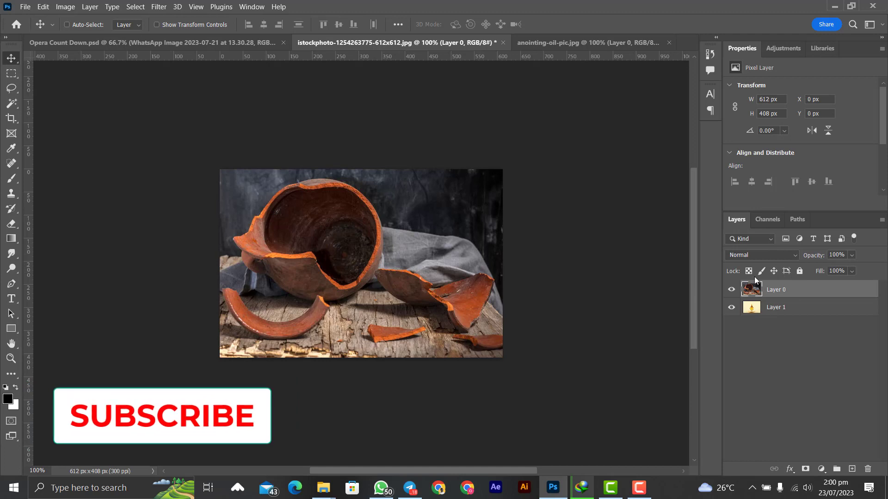
# - Move Layer 1 above Layer 0 so the oil drop covers the pot, keeping Layer 1 selected
pyautogui.click(775, 307)
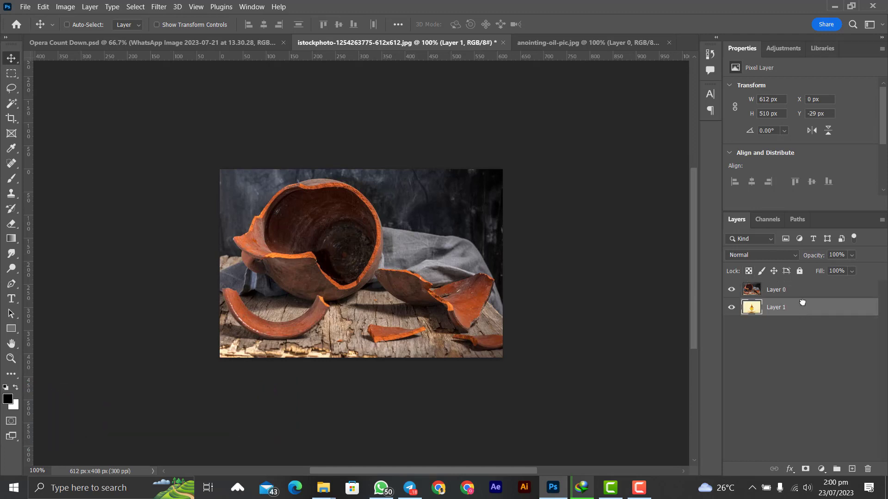
pyautogui.click(776, 289)
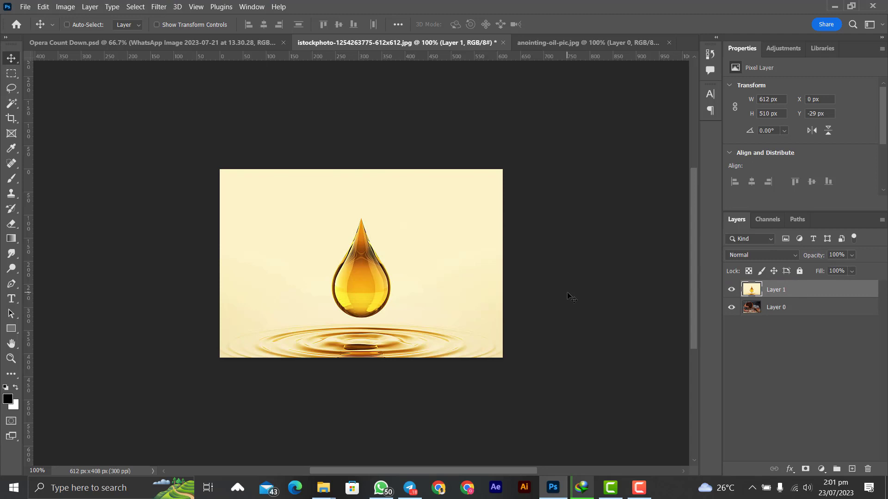
pyautogui.moveTo(352, 299)
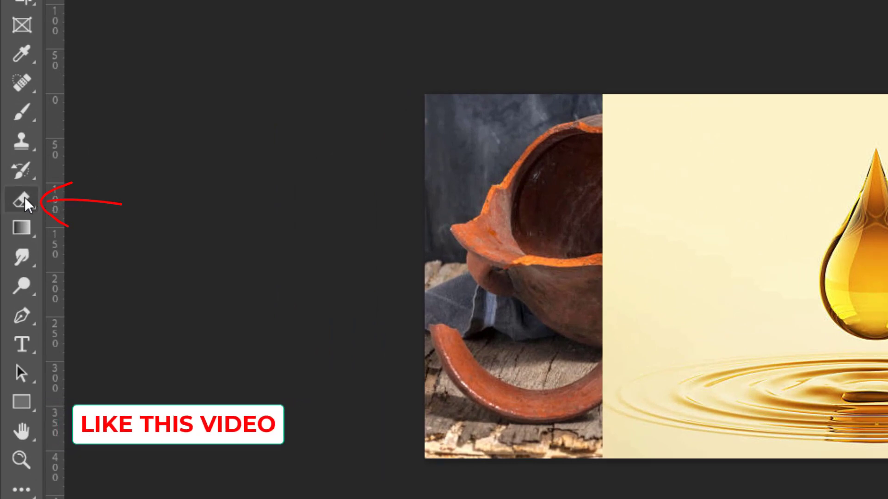
# - Erase Layer 1's left edge with a Soft Round eraser of about 171 px so the pot fades through
pyautogui.rightClick(22, 199)
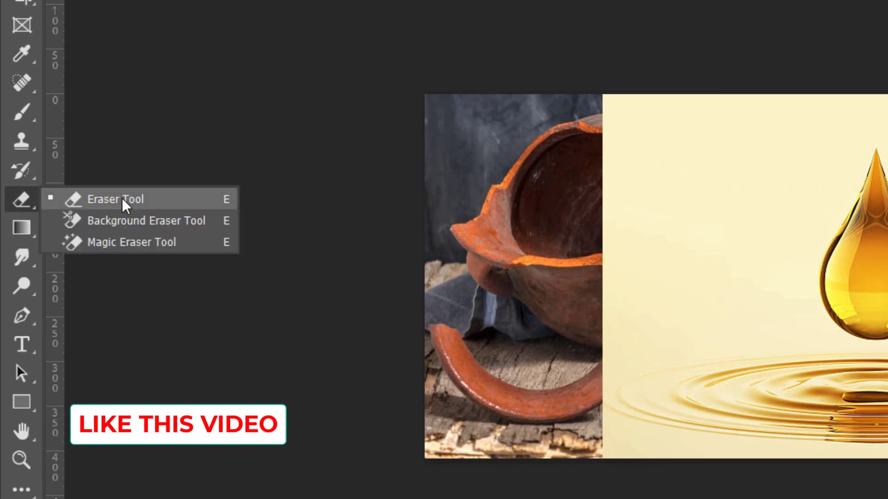
pyautogui.click(116, 199)
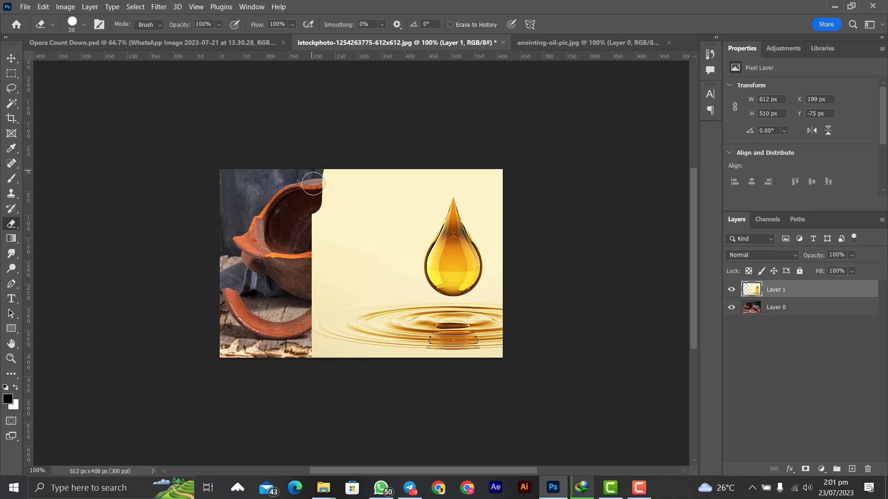
pyautogui.moveTo(244, 189)
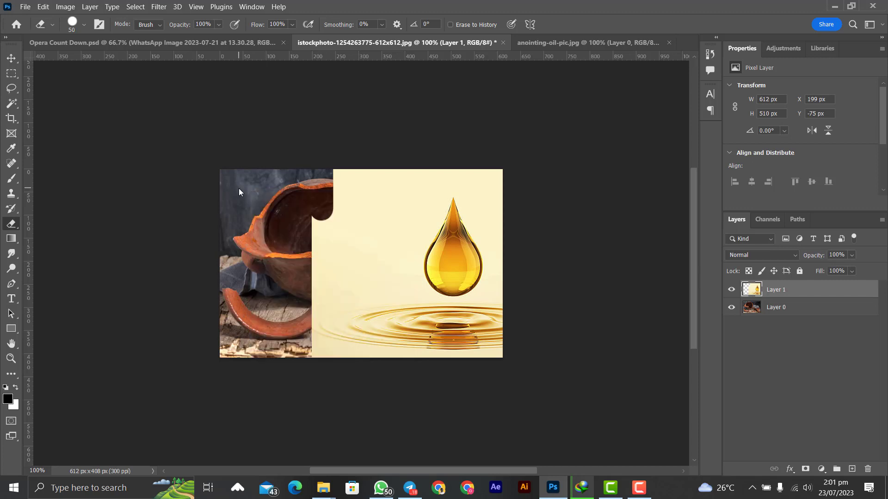
pyautogui.click(88, 24)
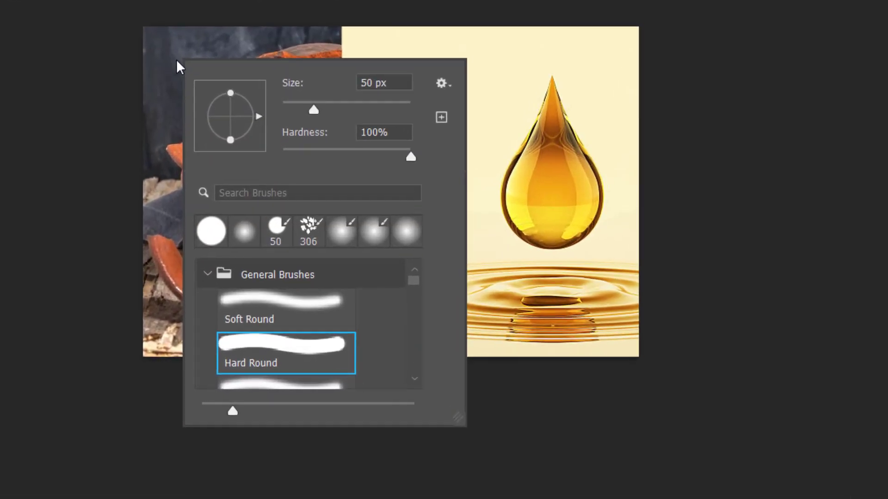
pyautogui.click(284, 309)
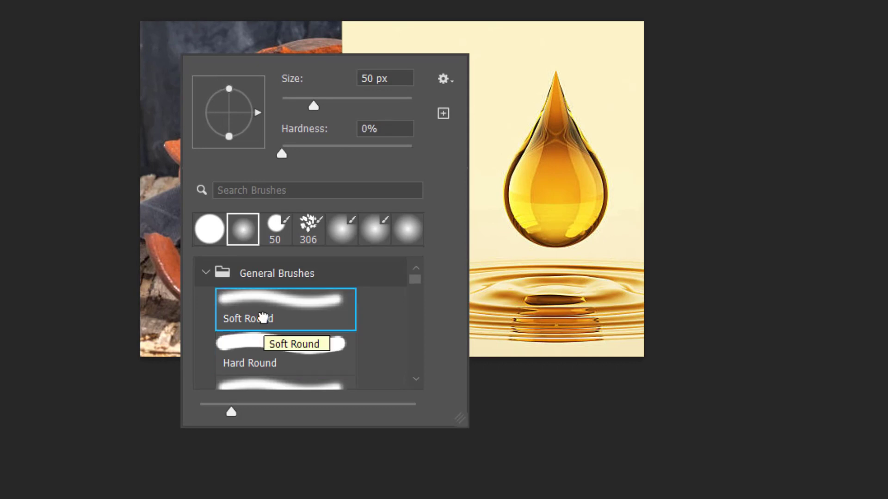
pyautogui.moveTo(283, 264)
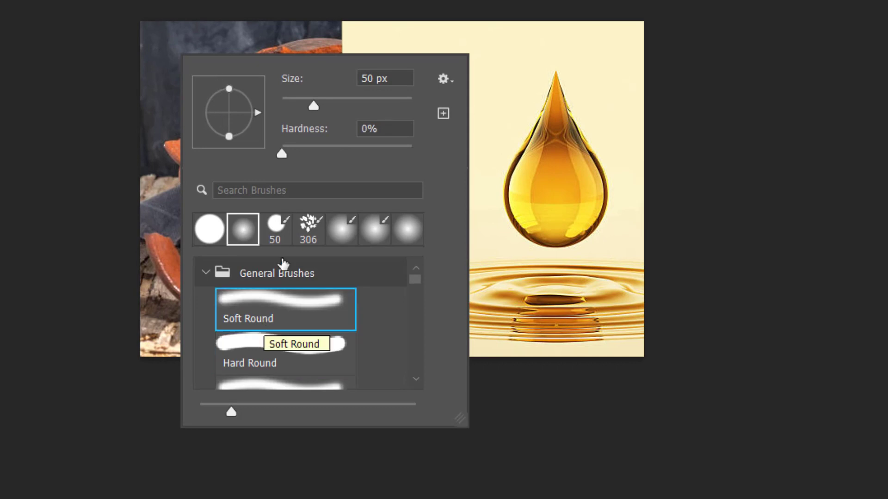
pyautogui.moveTo(314, 105); pyautogui.dragTo(322, 105)
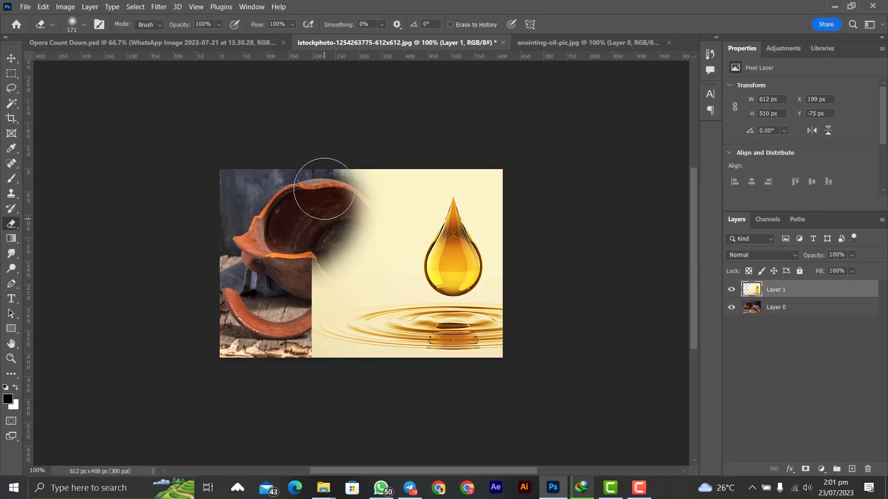
pyautogui.moveTo(325, 187); pyautogui.dragTo(331, 331)
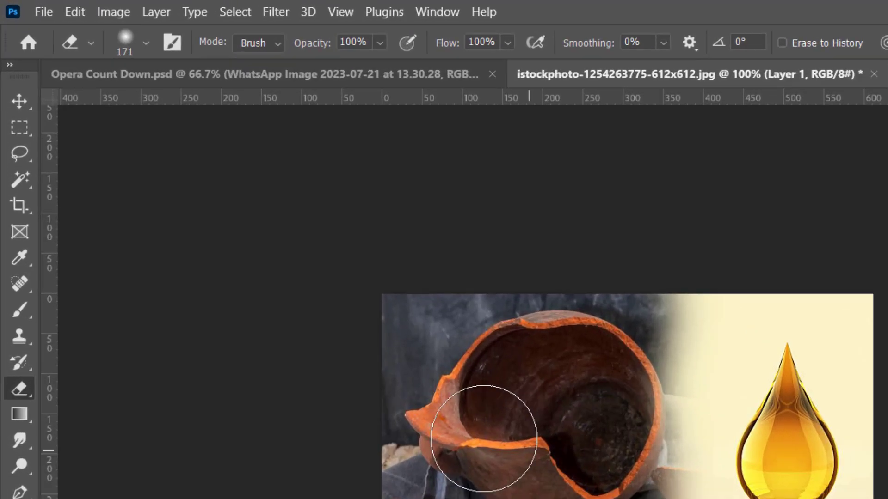
# - Alternate Move (V) and Eraser (E) to clear Layer 1 over the pot's rim and interior
pyautogui.click(20, 109)
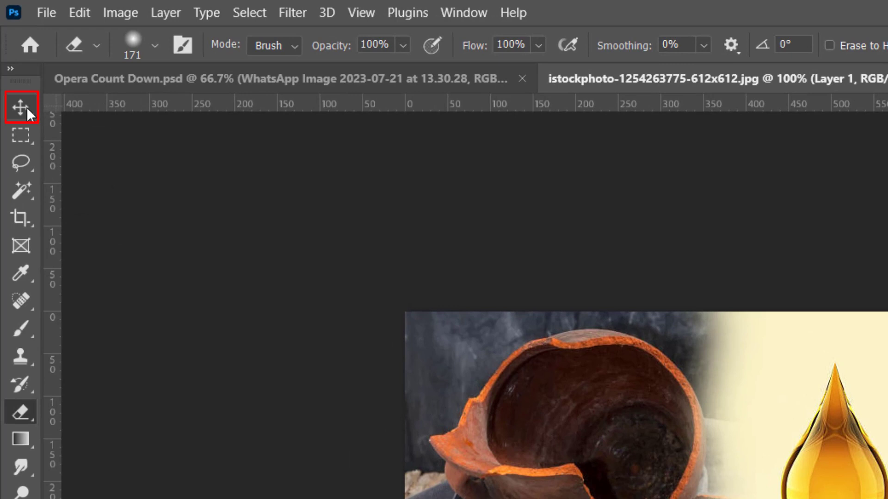
pyautogui.moveTo(21, 107)
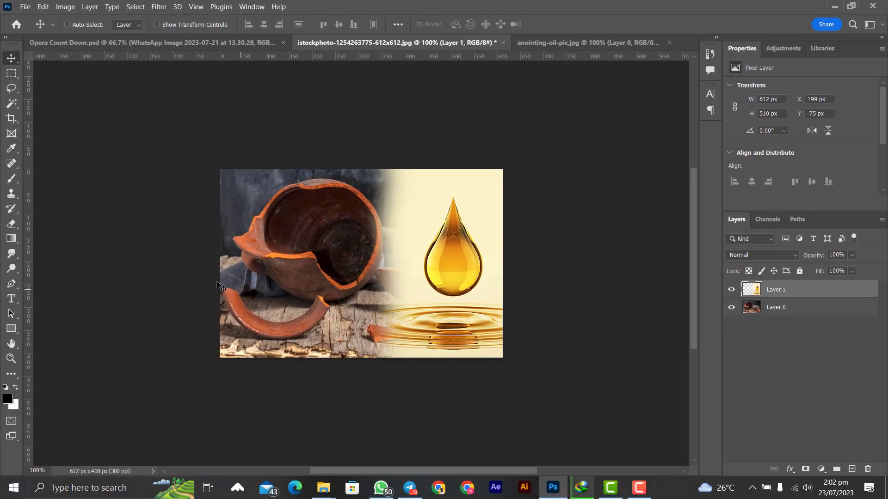
pyautogui.press('v')
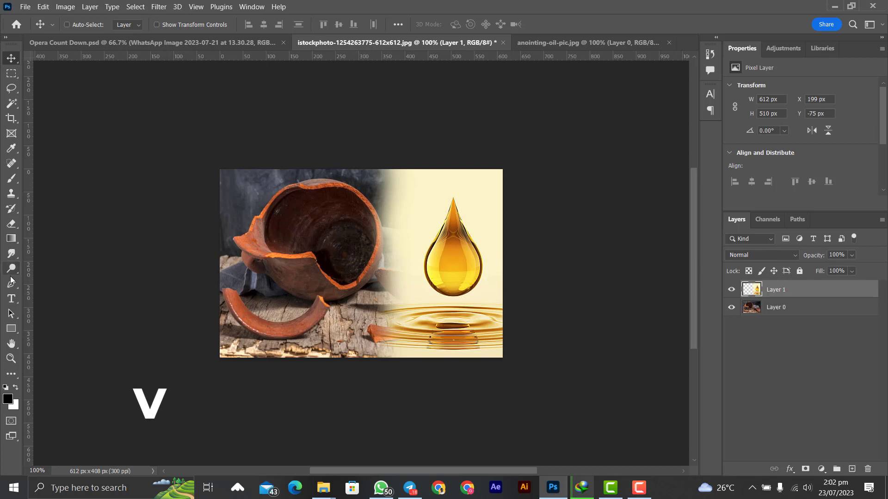
pyautogui.click(10, 223)
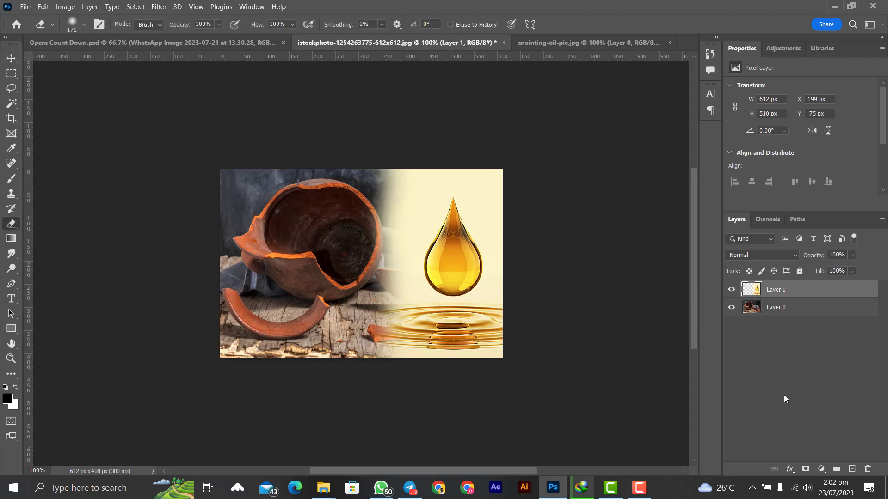
pyautogui.click(10, 58)
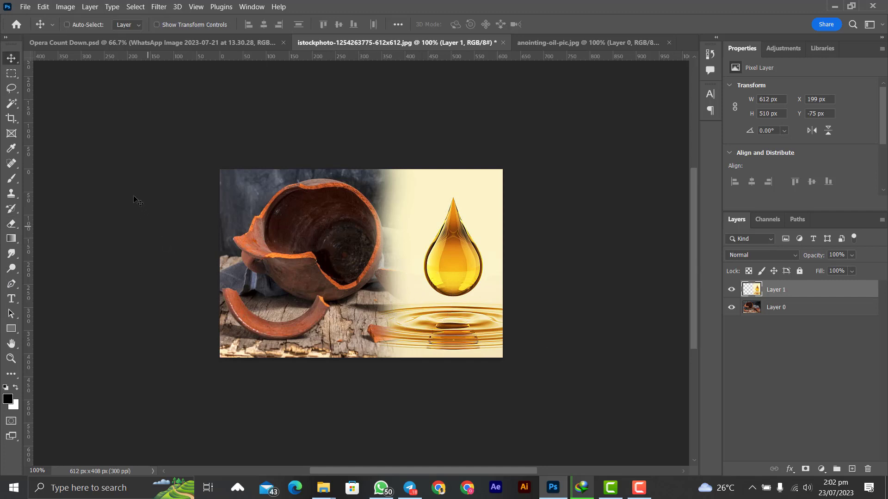
pyautogui.moveTo(82, 132)
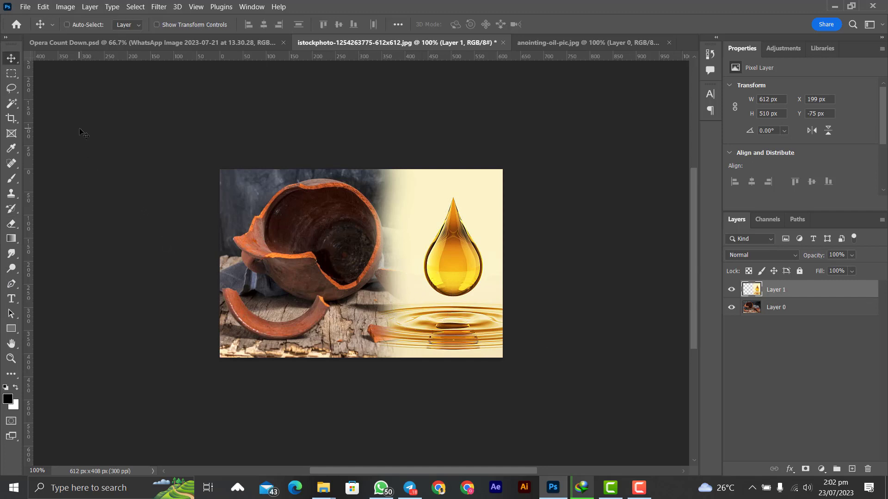
pyautogui.moveTo(190, 212)
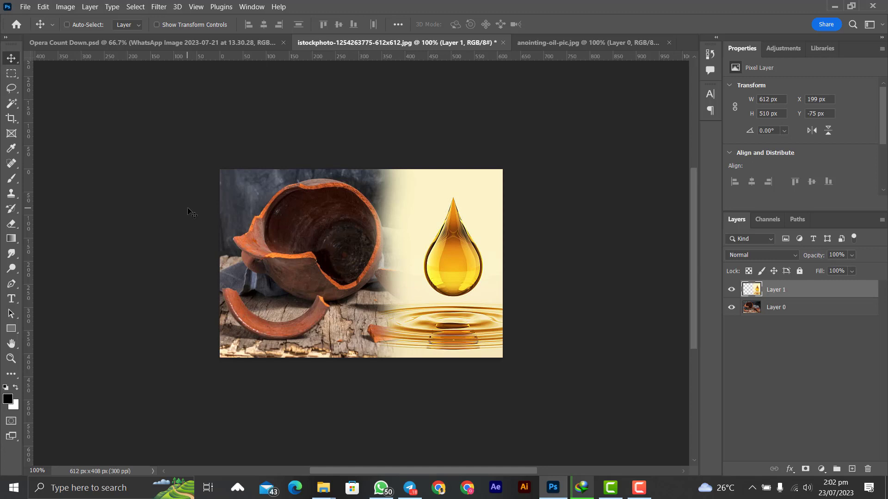
pyautogui.moveTo(307, 234)
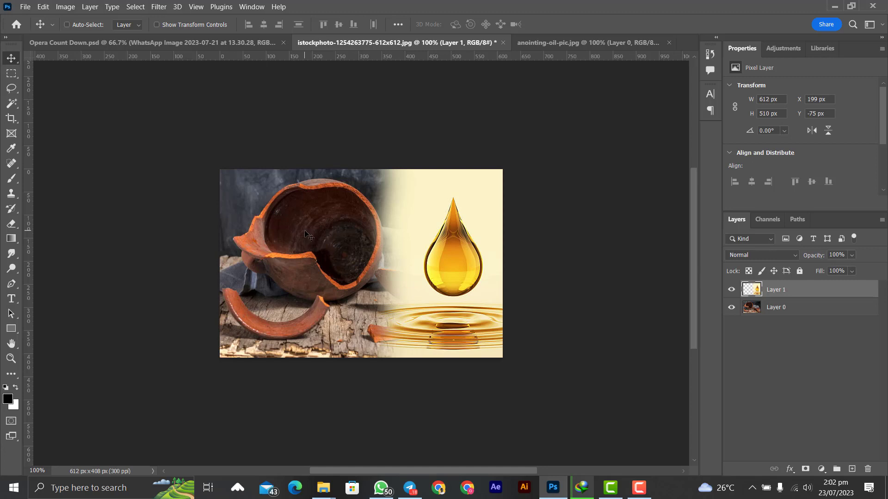
pyautogui.press('e')
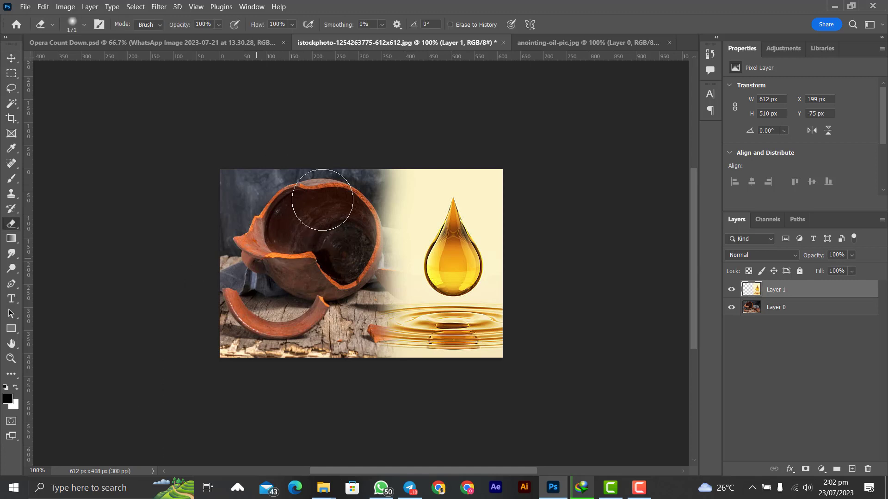
pyautogui.moveTo(285, 221)
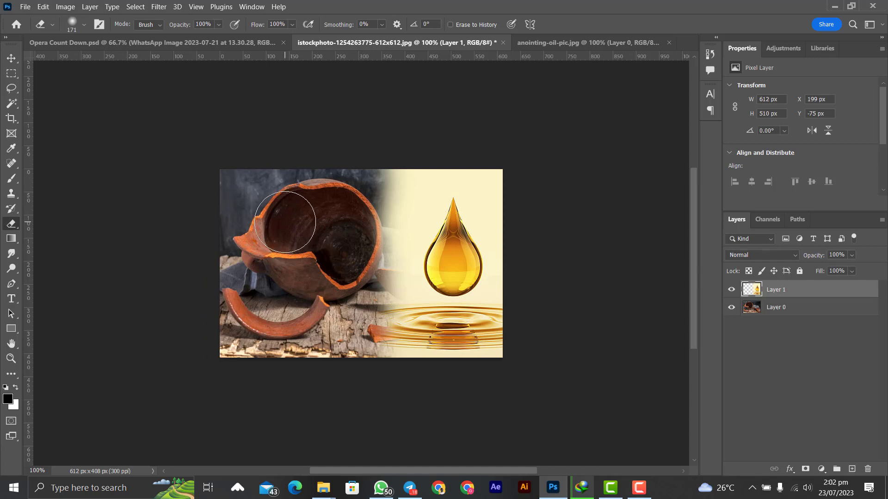
pyautogui.click(10, 58)
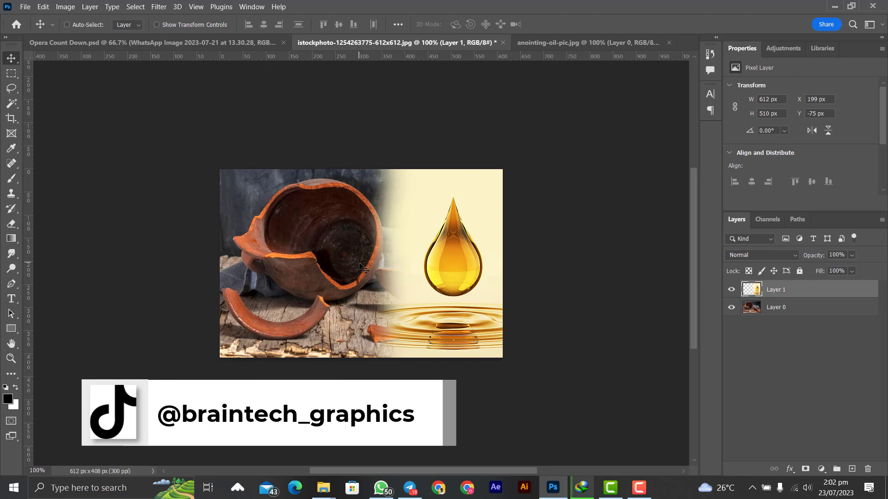
pyautogui.moveTo(781, 288)
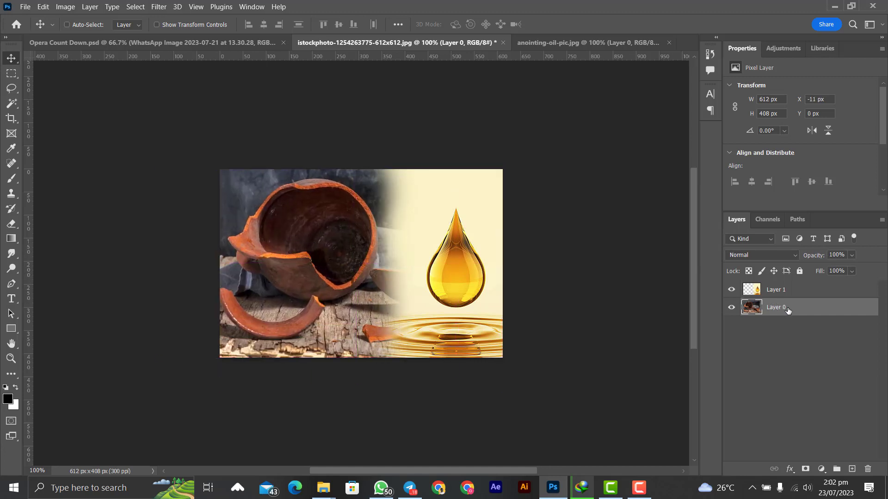
pyautogui.moveTo(786, 307)
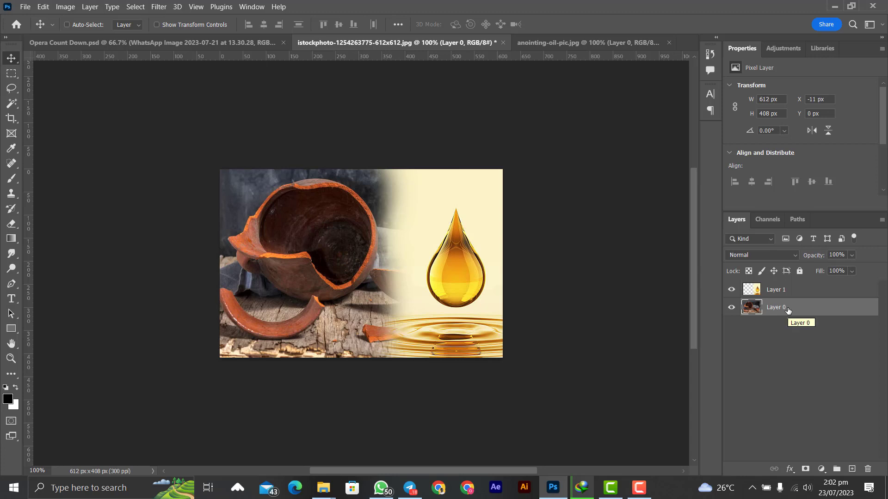